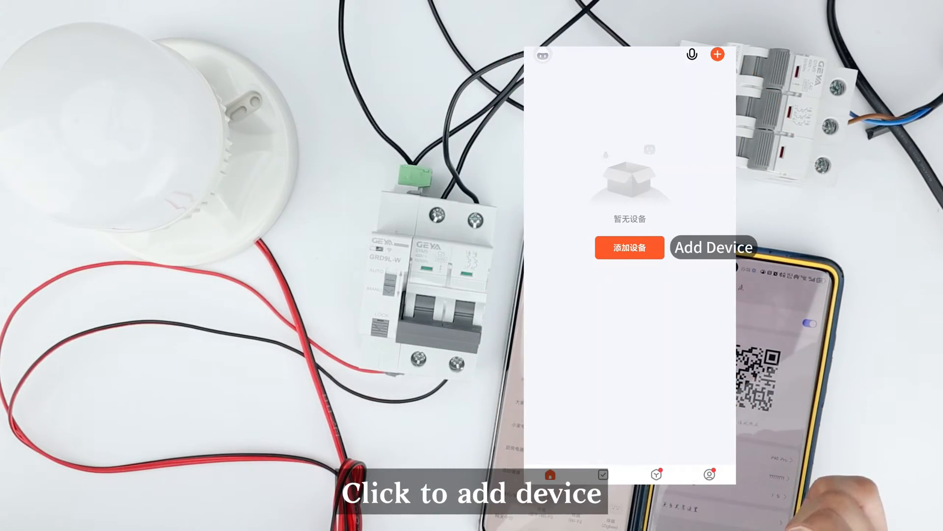
- Tap Add Device (添加设备) on the empty home screen to reach the Wi-Fi entry page
click(629, 247)
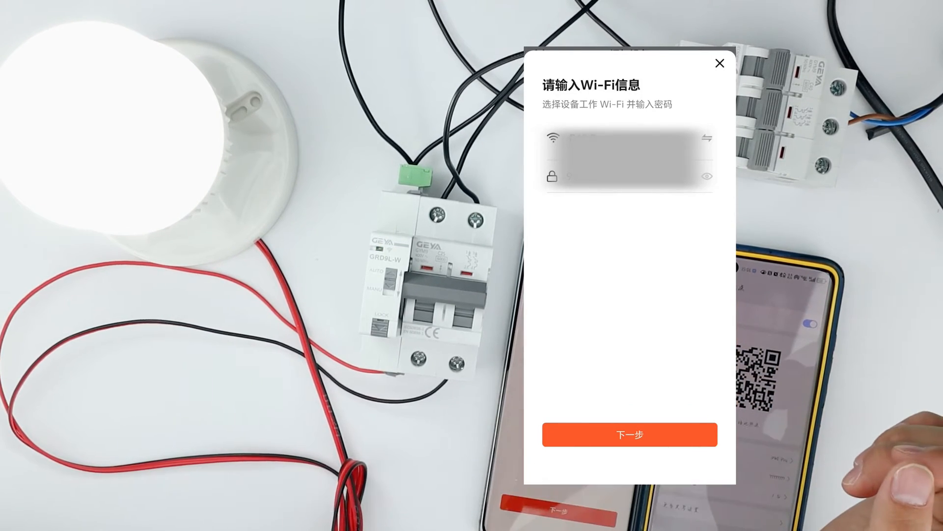
- Confirm the Wi-Fi details with Next (下一步) to start adding the WIFI智能电操模块 breaker
click(629, 434)
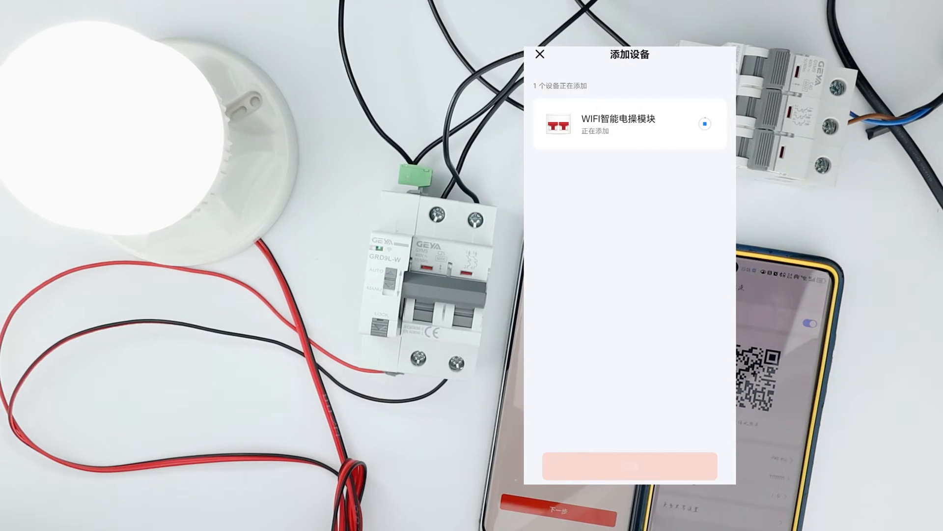